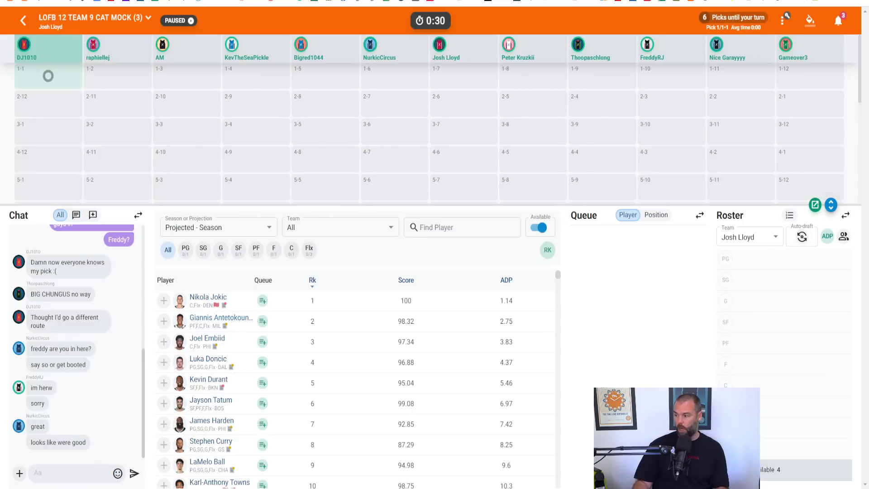
{"action": "mouse_move", "coordinate": [785, 18]}
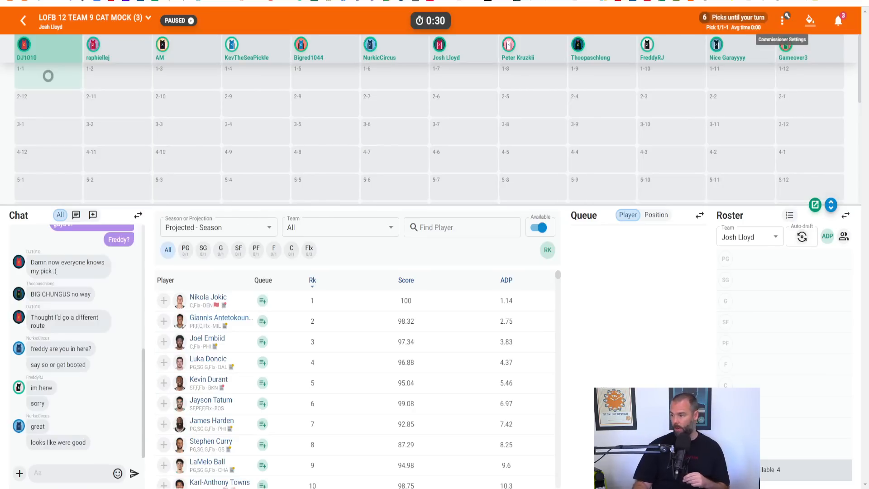
Resume the paused mock draft from Commissioner settings so the pick clock runs.
{"action": "left_click", "coordinate": [785, 19]}
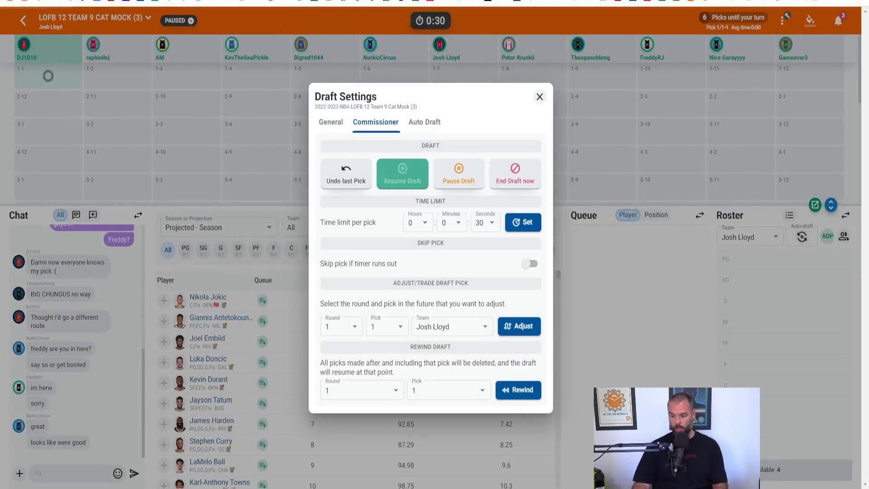
{"action": "left_click", "coordinate": [402, 173]}
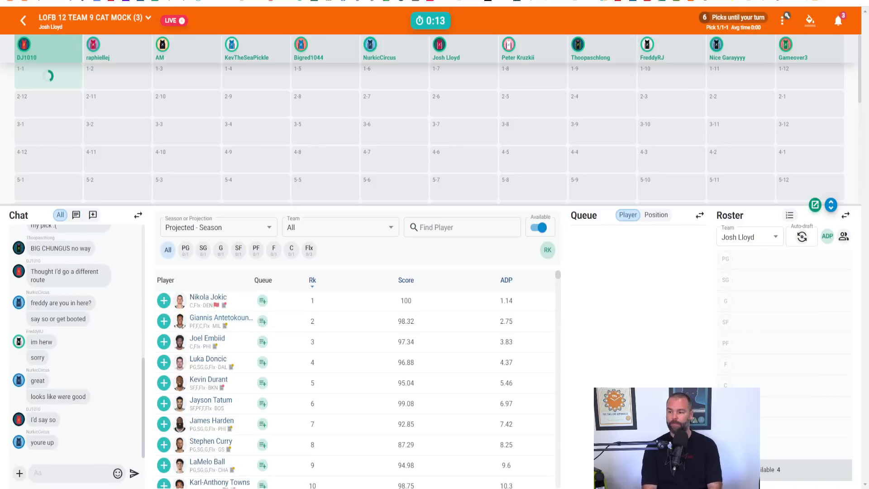
{"action": "scroll", "scroll_direction": "down", "scroll_amount": 3}
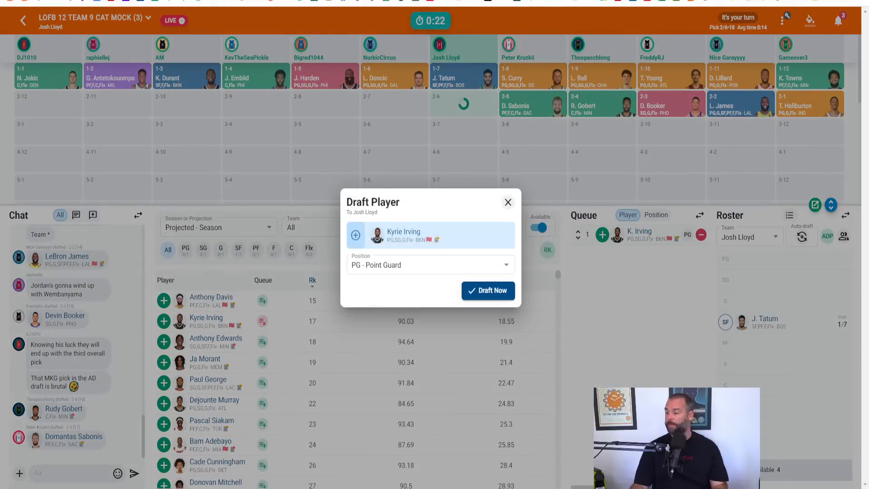
Draft Kyrie Irving at point guard, then wait for pick 3.7 with Garland and Mitchell queued.
{"action": "left_click", "coordinate": [487, 290]}
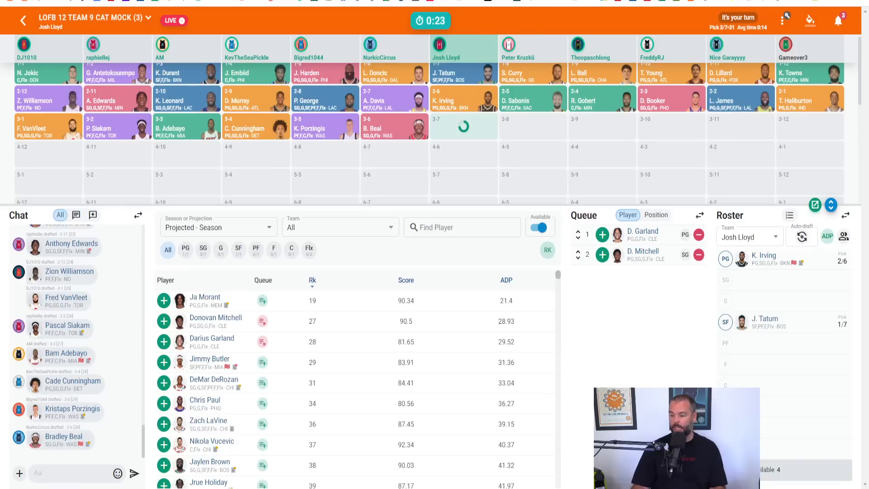
Draft Ja Morant into the G - Guard slot with pick 3.7.
{"action": "left_click", "coordinate": [163, 300]}
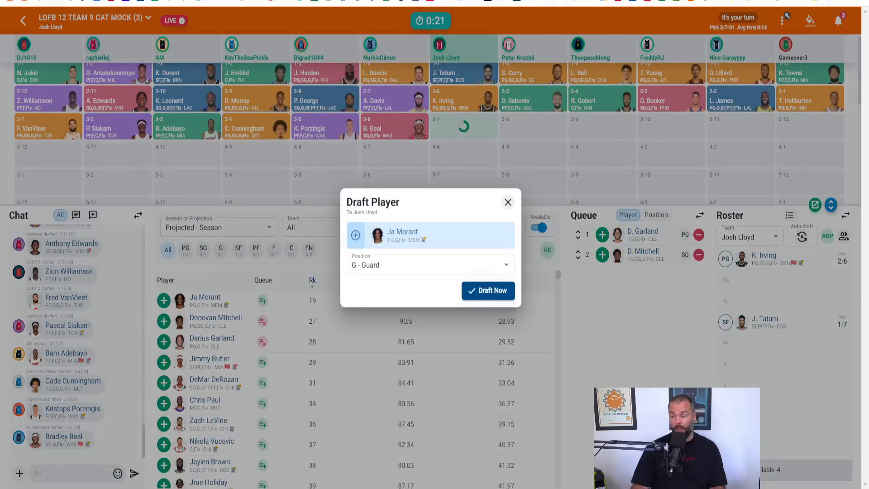
{"action": "left_click", "coordinate": [488, 289]}
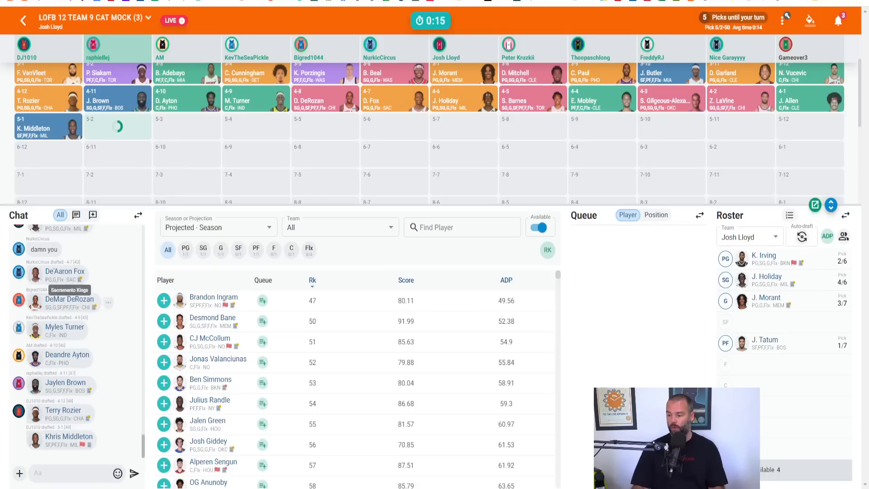
Line up Devin Vassell at SF in the Draft Player dialog for pick 5.7.
{"action": "left_click", "coordinate": [164, 320]}
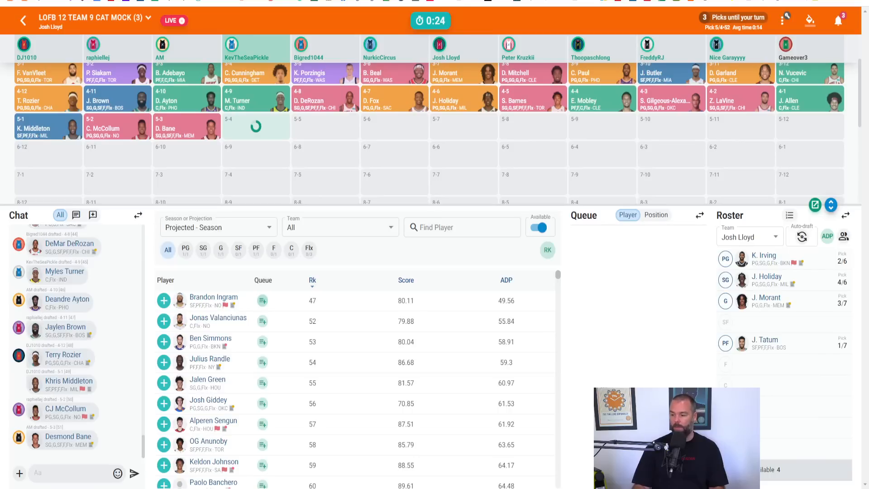
{"action": "left_click", "coordinate": [262, 301]}
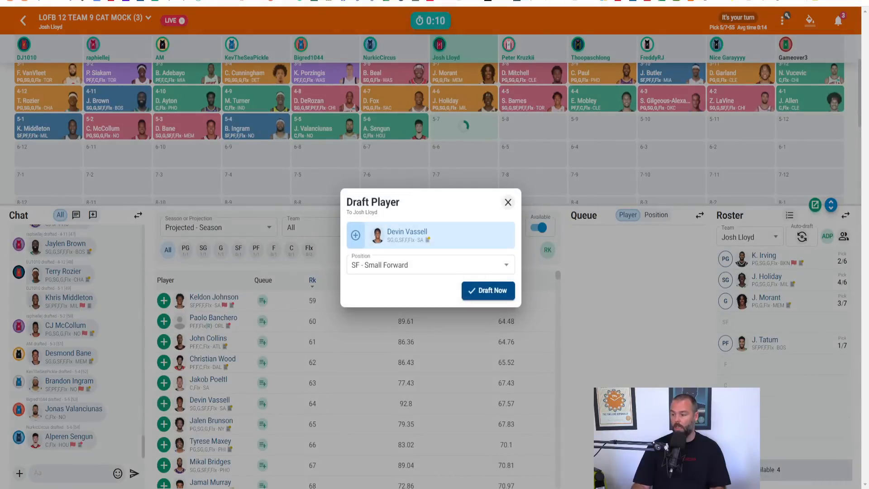
Confirm Devin Vassell as the small forward with pick 5.7.
{"action": "left_click", "coordinate": [488, 290]}
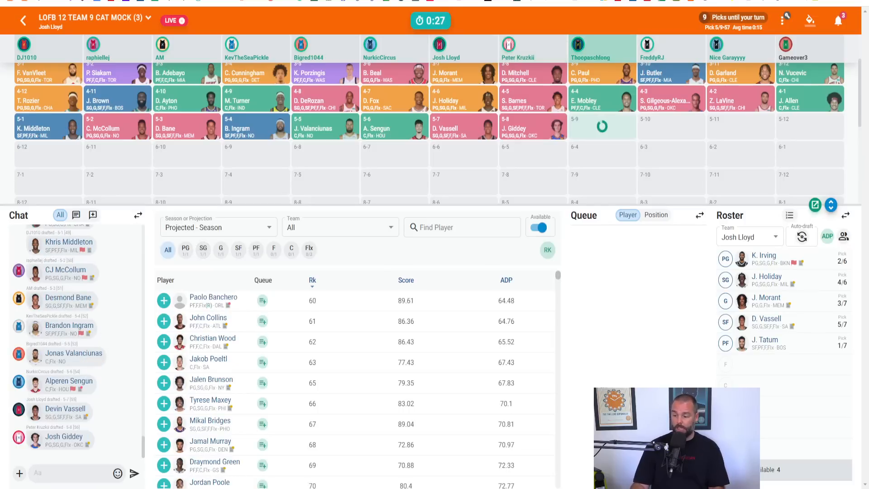
Queue Jamal Murray and search for targets Porter, Johnson, Brunson, Maxey and Bridges.
{"action": "left_click", "coordinate": [262, 444]}
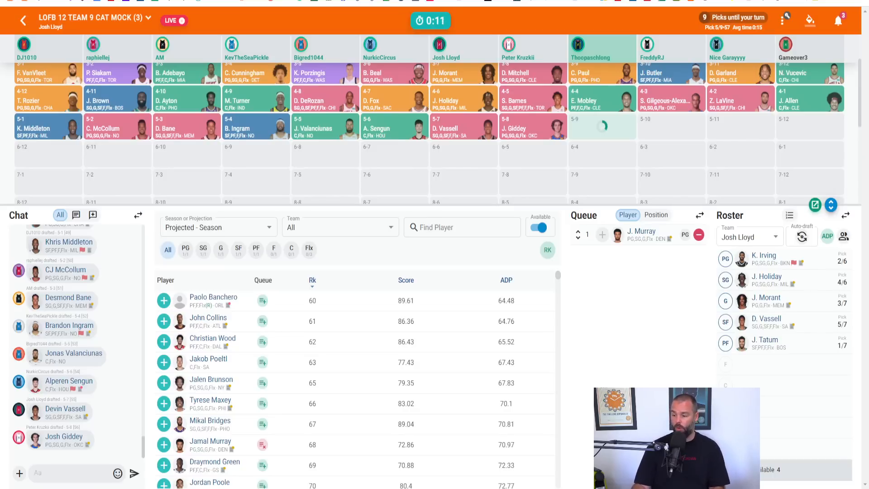
{"action": "type", "text": "gr"}
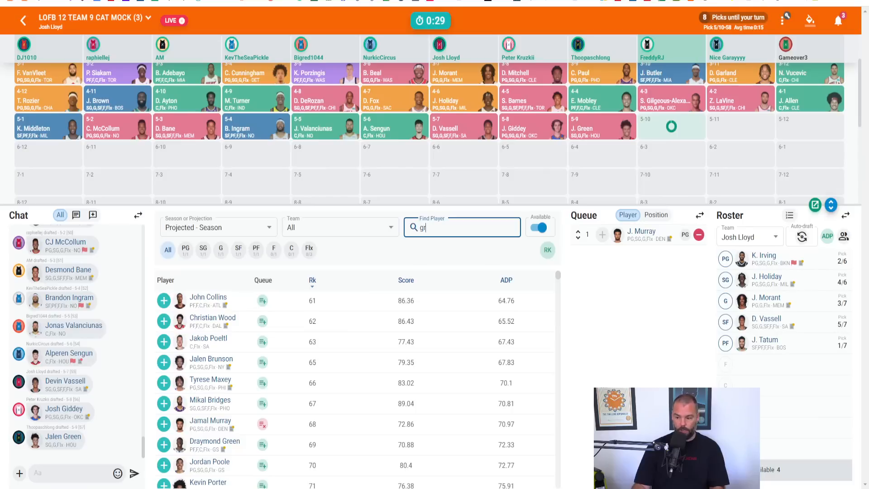
{"action": "type", "text": "pd"}
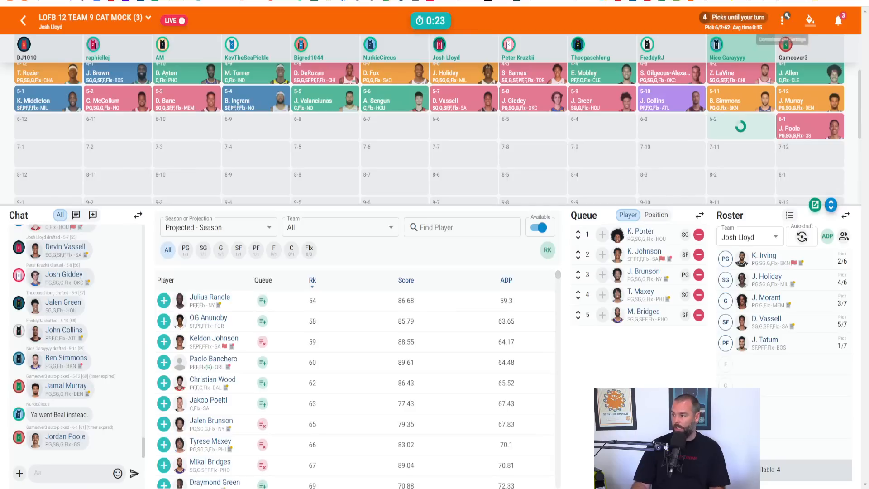
Change Gameover3's Auto-draft setting from Never to Always.
{"action": "left_click", "coordinate": [785, 17]}
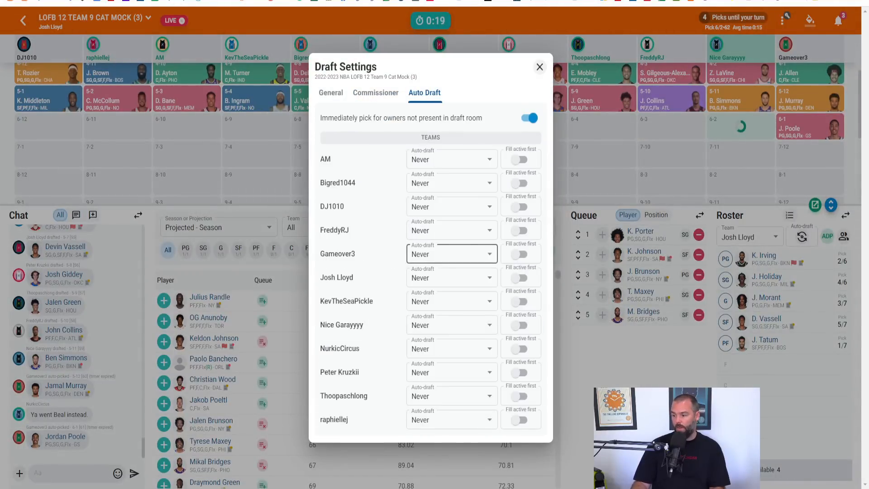
{"action": "left_click", "coordinate": [451, 253]}
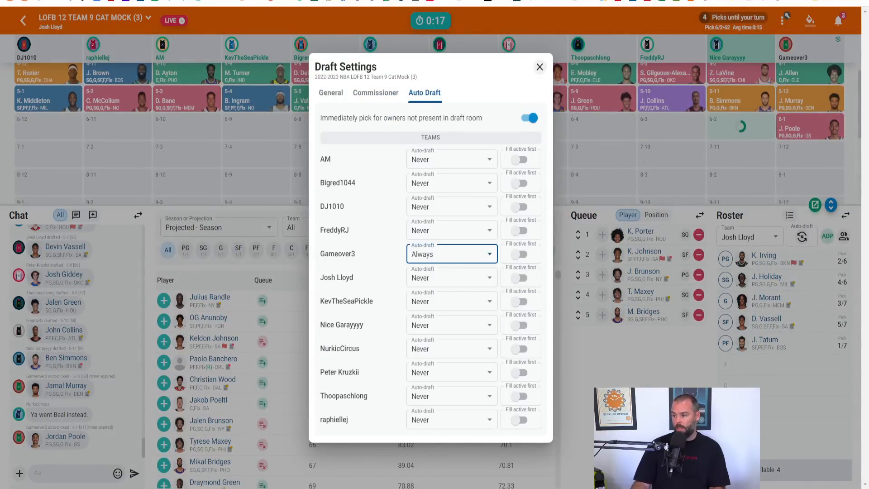
{"action": "left_click", "coordinate": [538, 67]}
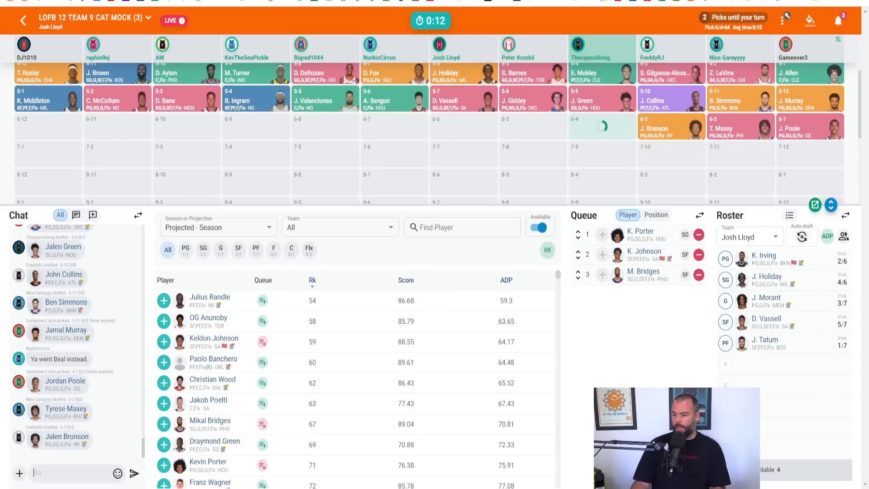
Search 'mark' while picks 6.4 and 6.5 are made, until pick 6.6 arrives.
{"action": "type", "text": "mark"}
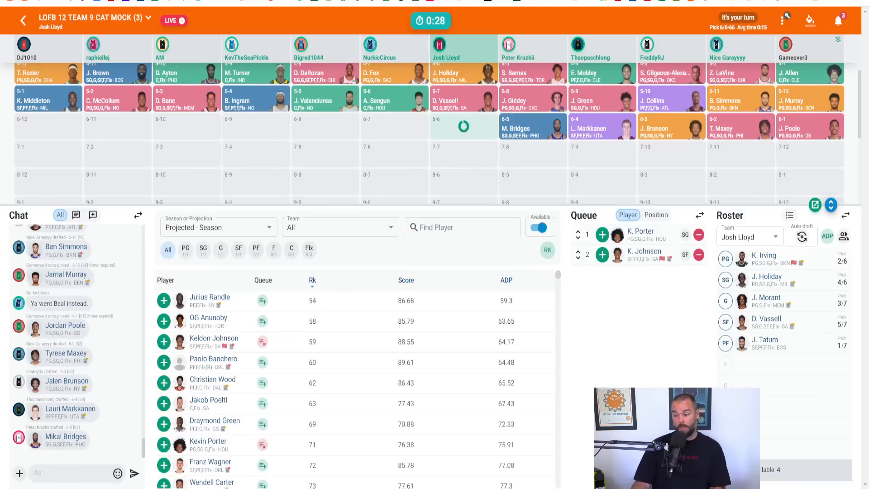
Queue J. Smith via a 'smit' search and draft Keldon Johnson at forward.
{"action": "left_click", "coordinate": [461, 227]}
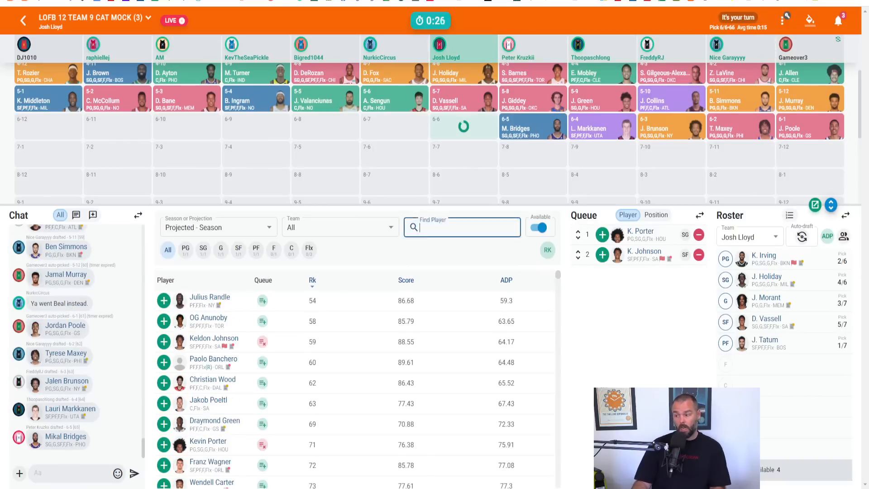
{"action": "type", "text": "smit"}
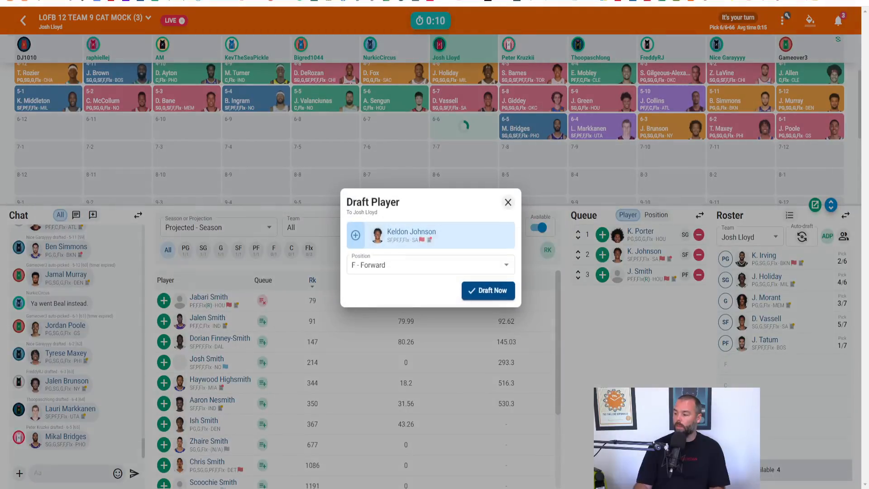
{"action": "left_click", "coordinate": [488, 291]}
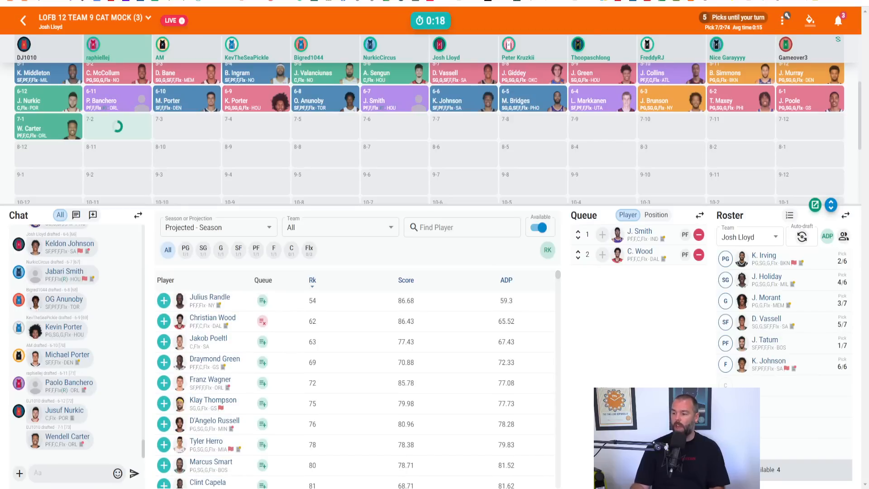
Queue T. Jones and scroll to line up Christian Wood at center for pick 7.7.
{"action": "left_click", "coordinate": [164, 300]}
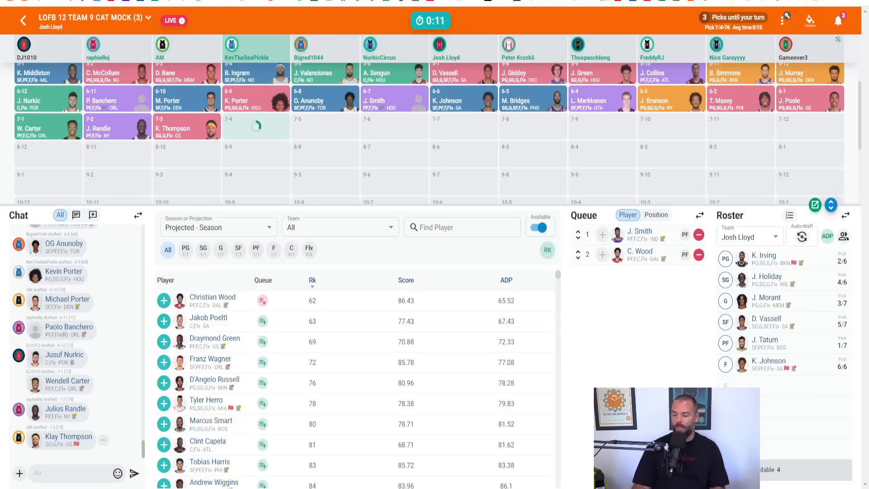
{"action": "scroll", "scroll_direction": "down", "scroll_amount": 3}
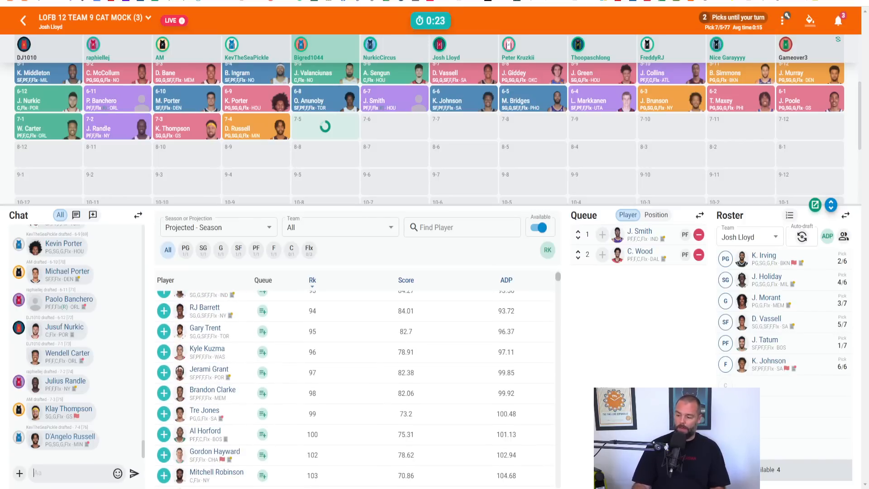
{"action": "scroll", "scroll_direction": "down", "scroll_amount": 3}
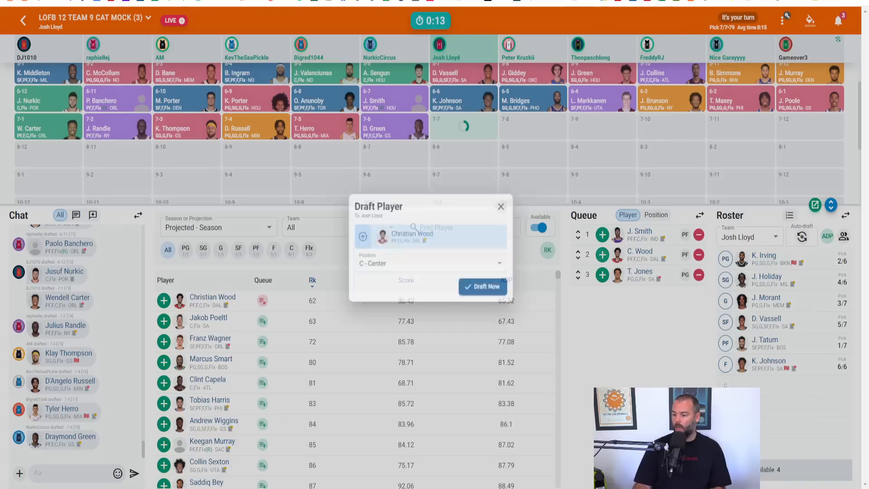
{"action": "left_click", "coordinate": [482, 286]}
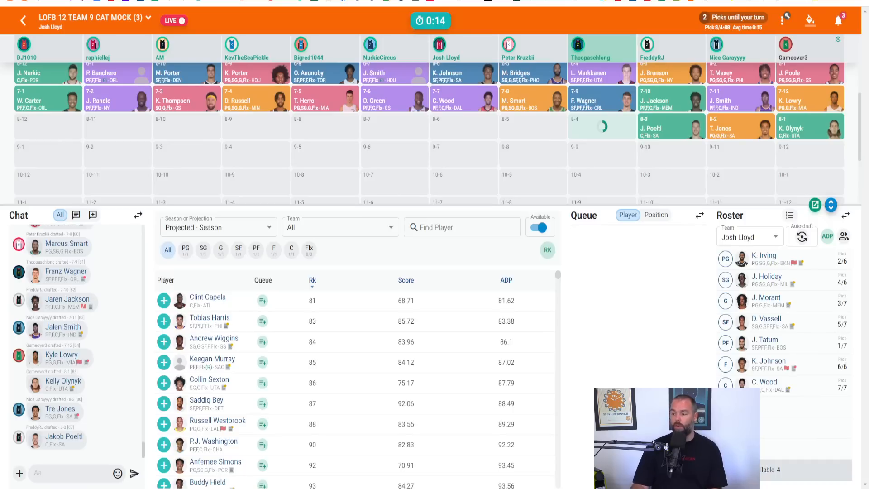
{"action": "scroll", "scroll_direction": "down", "scroll_amount": 3}
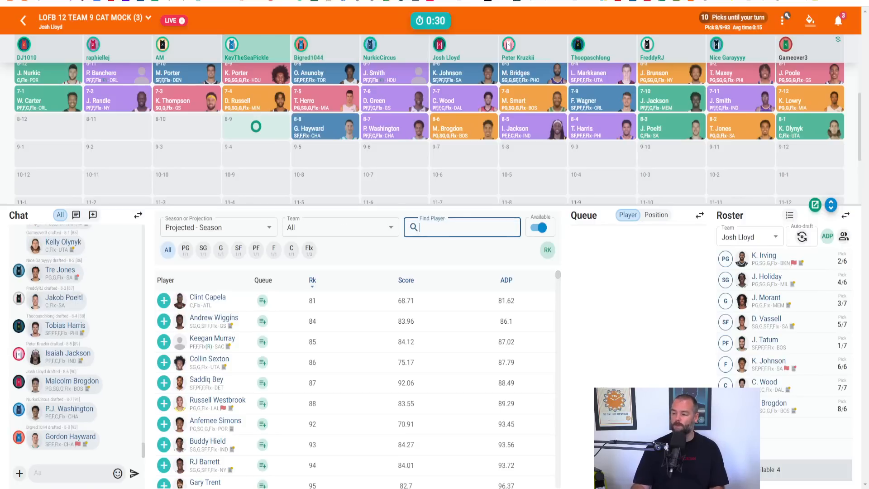
Draft Malcolm Brogdon with the eighth-round pick, 8-6.
{"action": "left_click", "coordinate": [263, 363]}
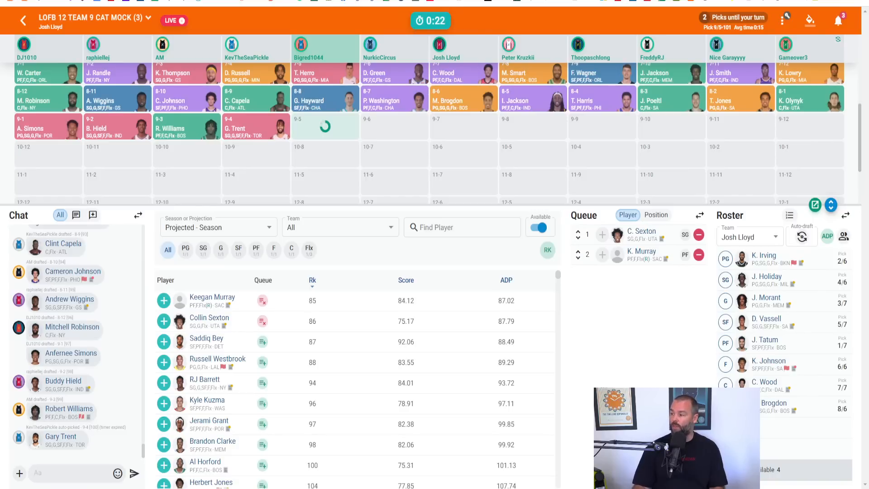
Show the Draft Settings > Auto Draft page and a team's Auto-draft dropdown.
{"action": "left_click", "coordinate": [784, 18]}
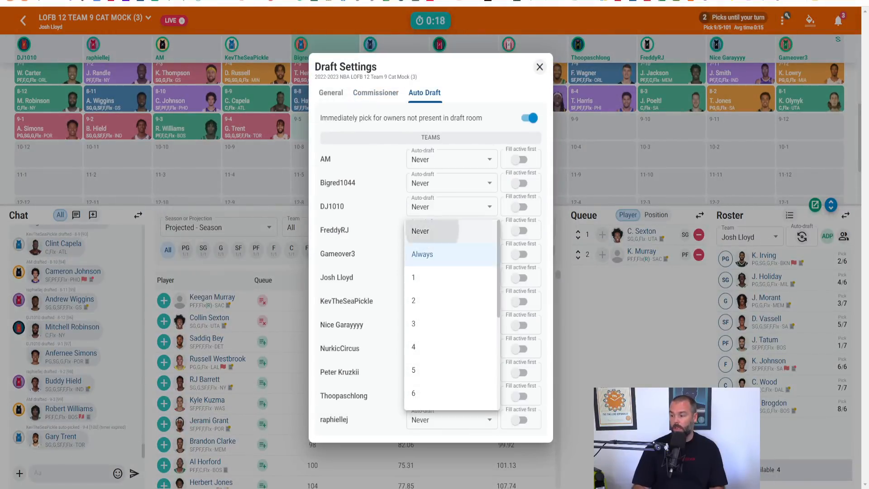
{"action": "left_click", "coordinate": [538, 67]}
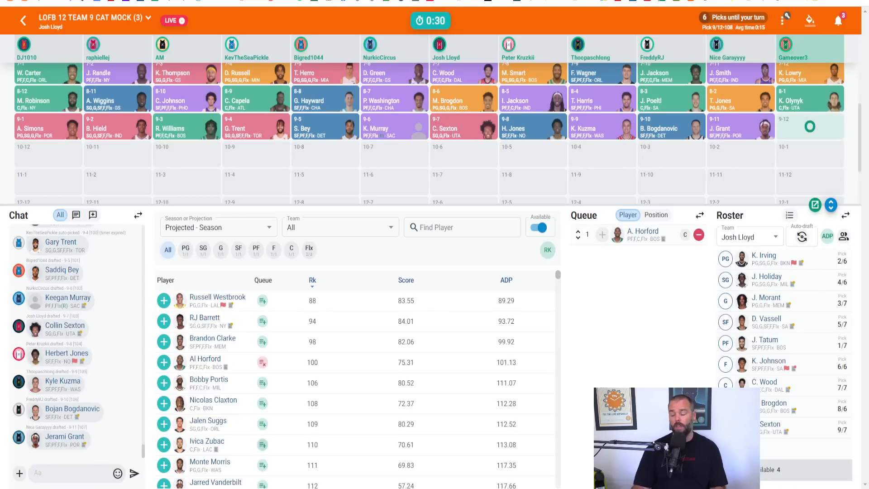
Queue Al Horford, Spencer Dinwiddie and Josh Hart ahead of the round 10 pick.
{"action": "left_click", "coordinate": [164, 444]}
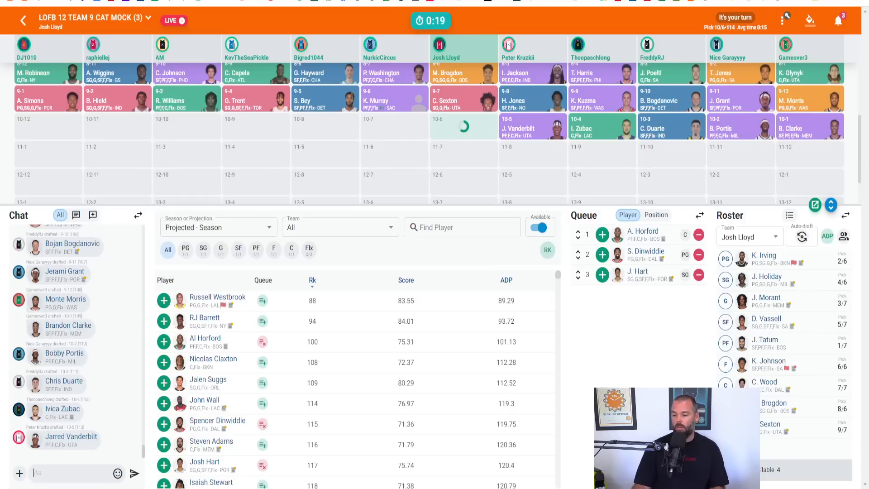
Draft Al Horford from the queue at pick 10.6 as Flx - Flex.
{"action": "left_click", "coordinate": [164, 341]}
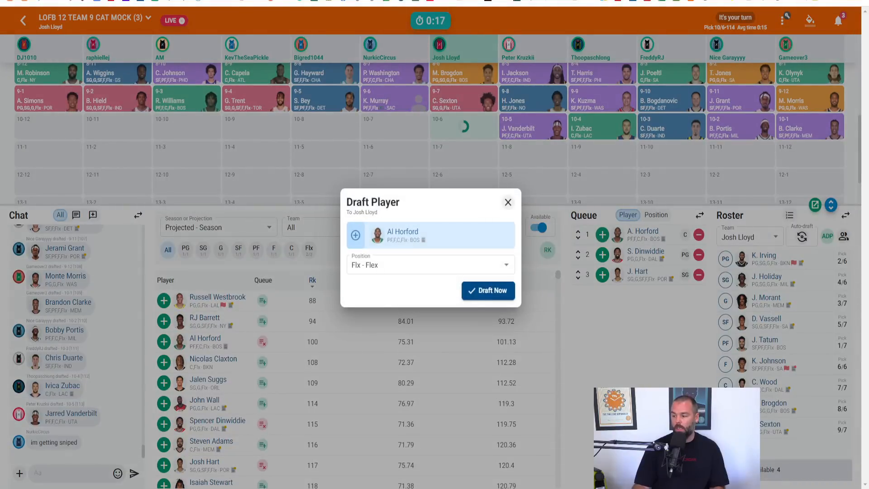
{"action": "left_click", "coordinate": [488, 291]}
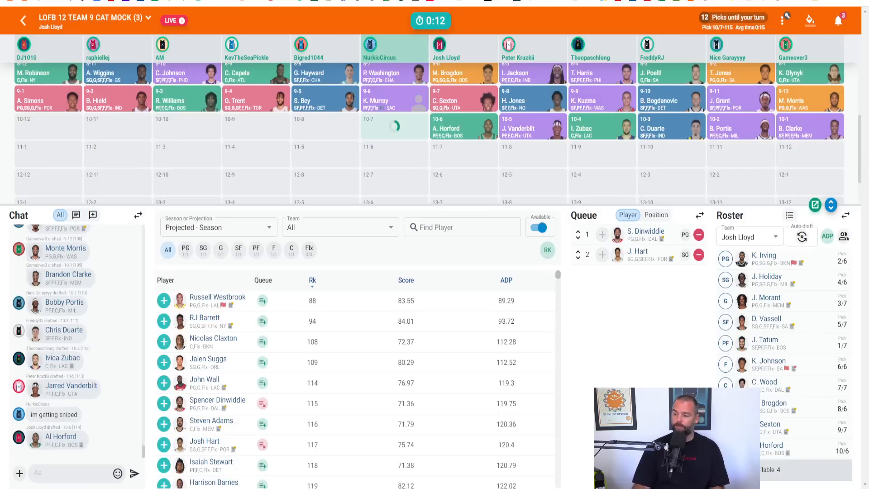
Queue Cole Anthony and browse the best available players sorted by rank.
{"action": "left_click", "coordinate": [164, 363]}
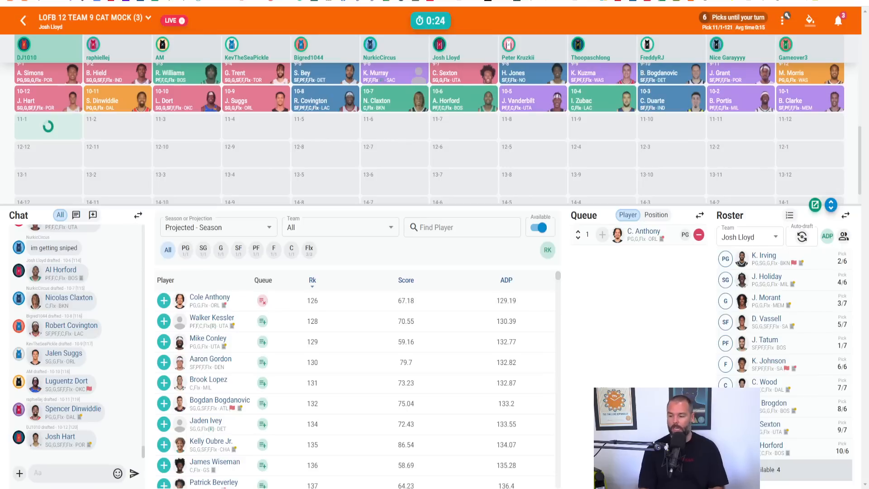
{"action": "left_click", "coordinate": [311, 280]}
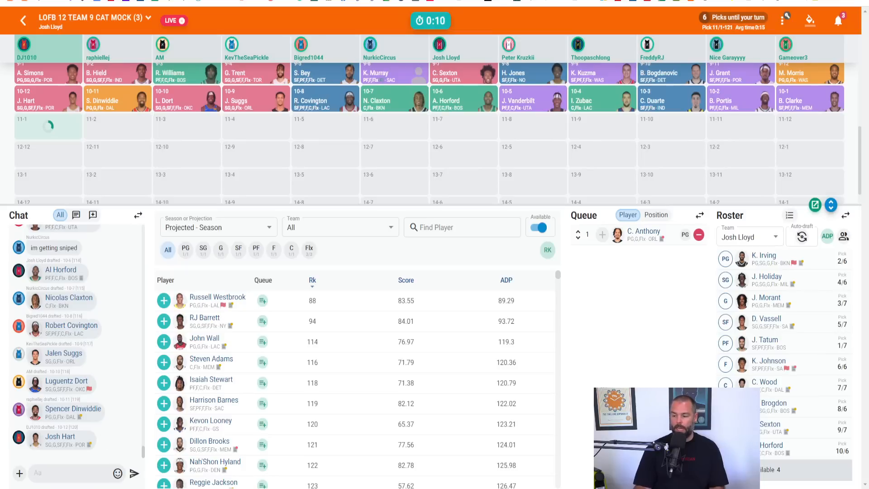
Find Onyeka Okongwu by searching 'okor', queue him, and clear the search.
{"action": "type", "text": "okor"}
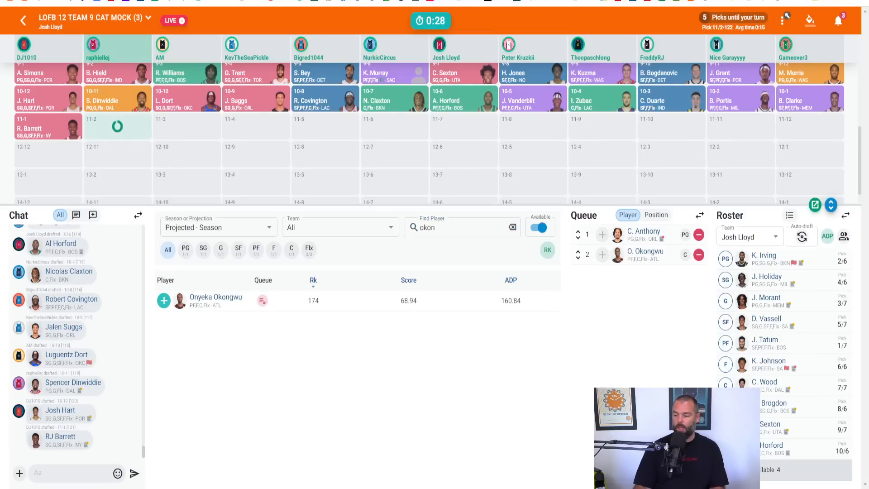
{"action": "left_click", "coordinate": [512, 227]}
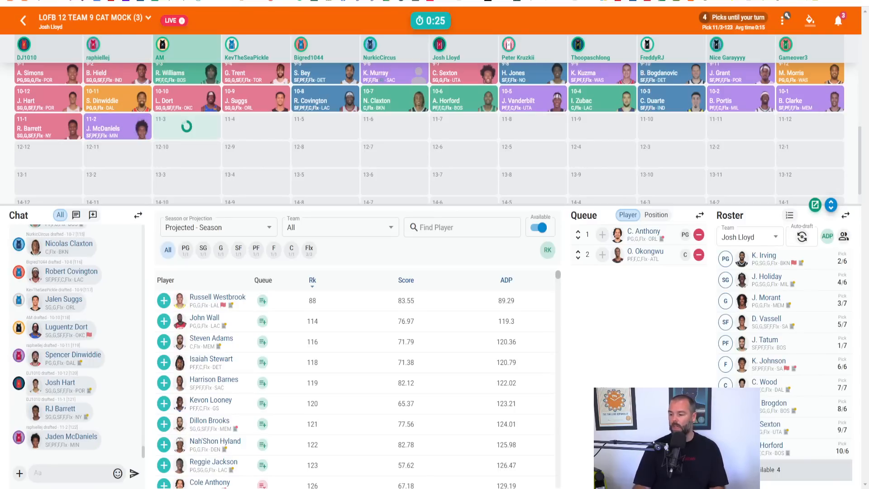
Search 'clark' and queue Jordan Clarkson behind Okongwu.
{"action": "type", "text": "clark"}
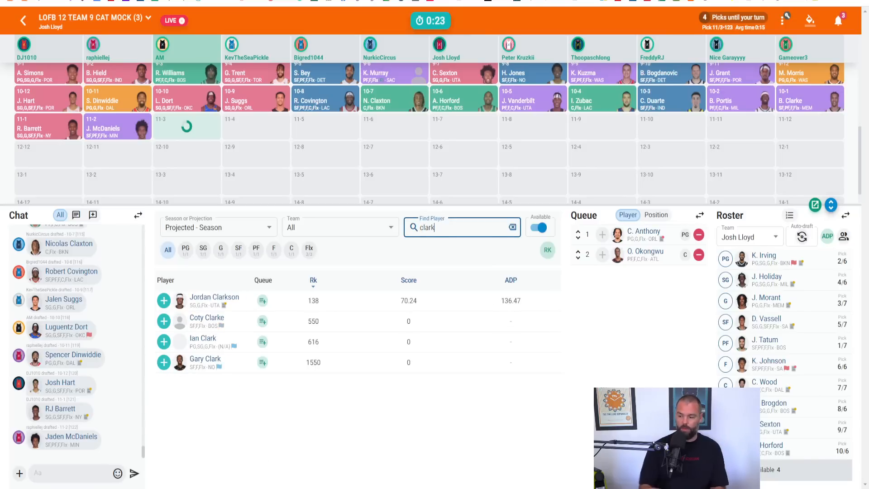
{"action": "left_click", "coordinate": [262, 301]}
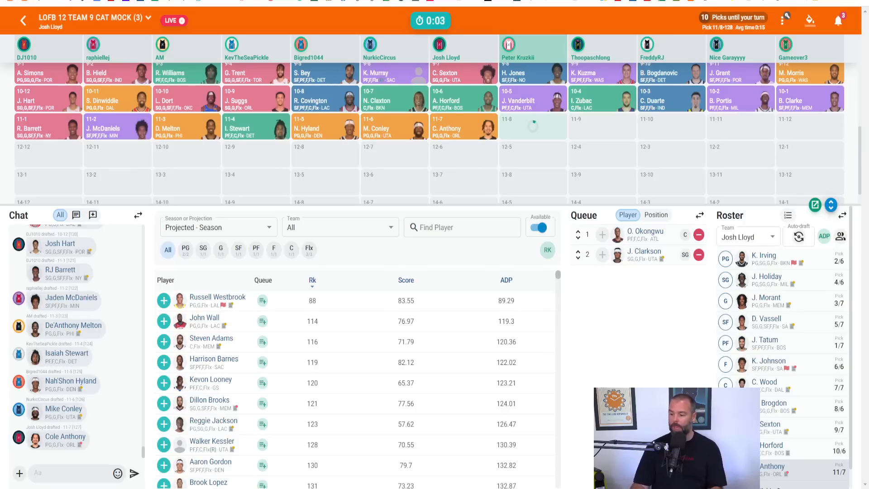
{"action": "left_click", "coordinate": [164, 444]}
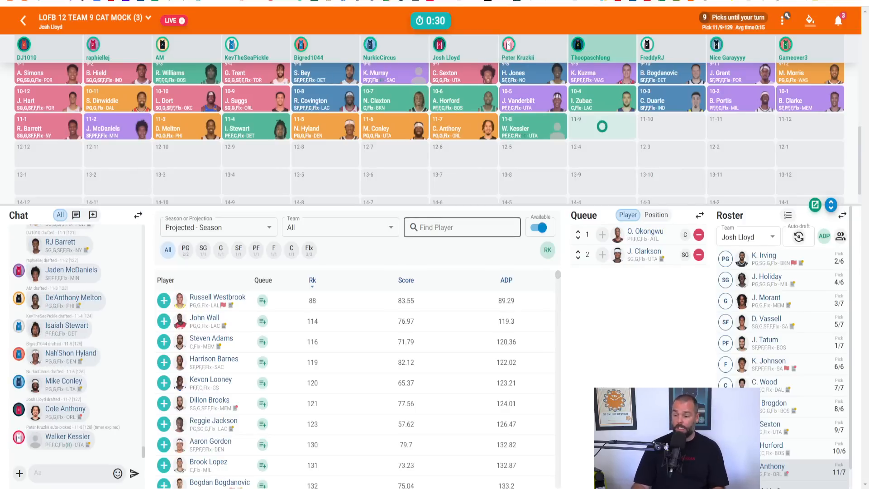
{"action": "left_click", "coordinate": [462, 227]}
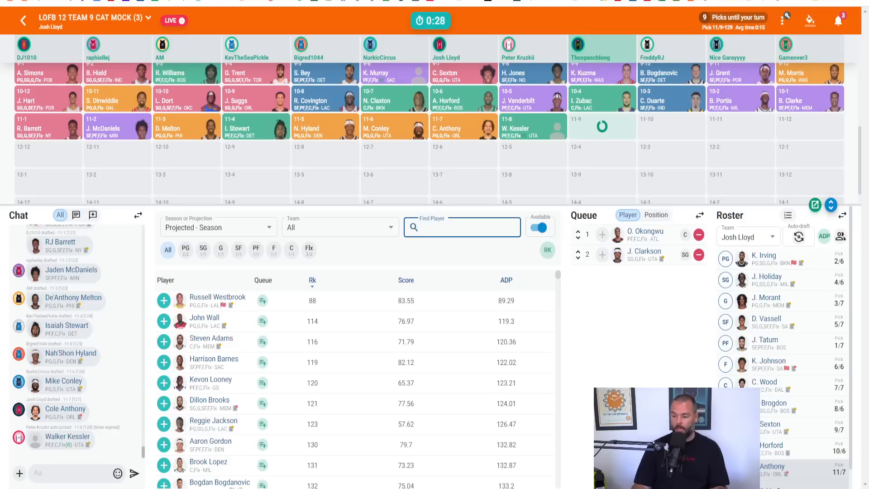
{"action": "type", "text": "alda"}
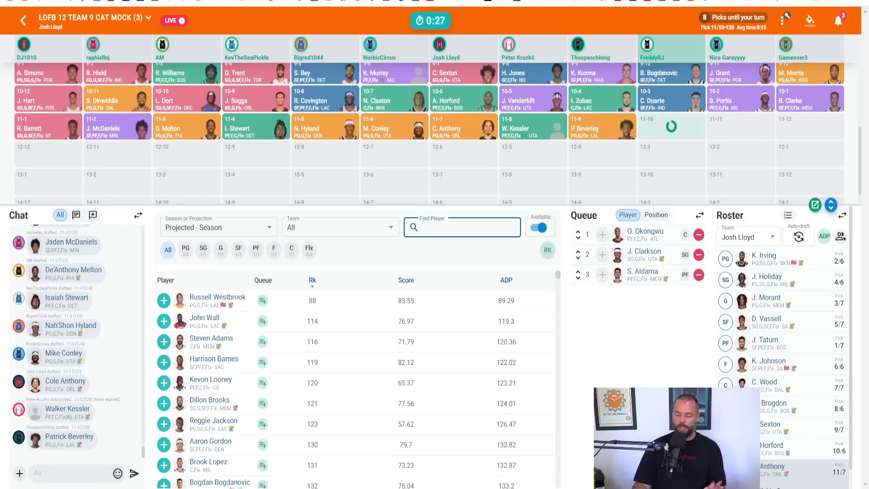
{"action": "type", "text": "easo"}
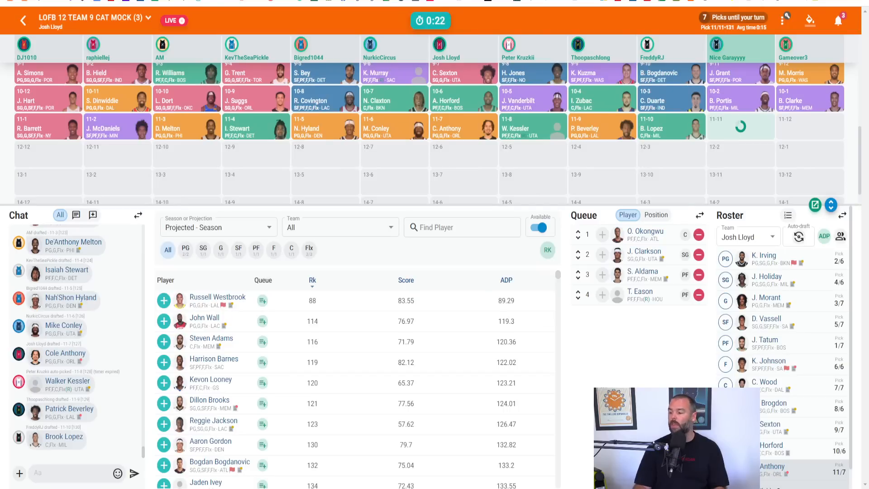
{"action": "left_click", "coordinate": [461, 227]}
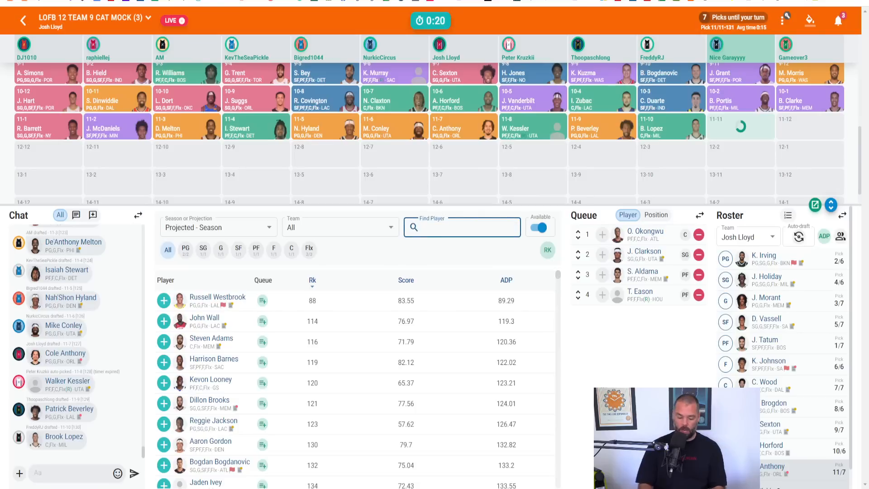
Look up 'harte', then queue Markelle Fultz via 'ult' and clear the search.
{"action": "type", "text": "harte"}
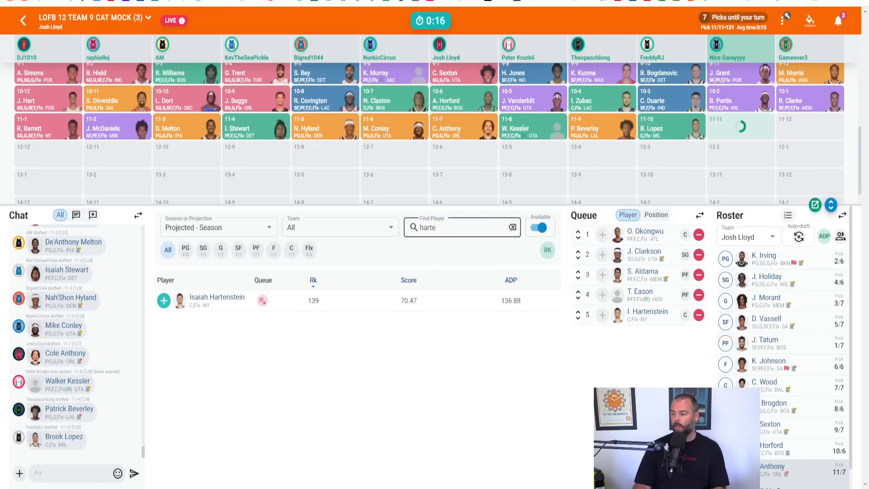
{"action": "left_click", "coordinate": [511, 228]}
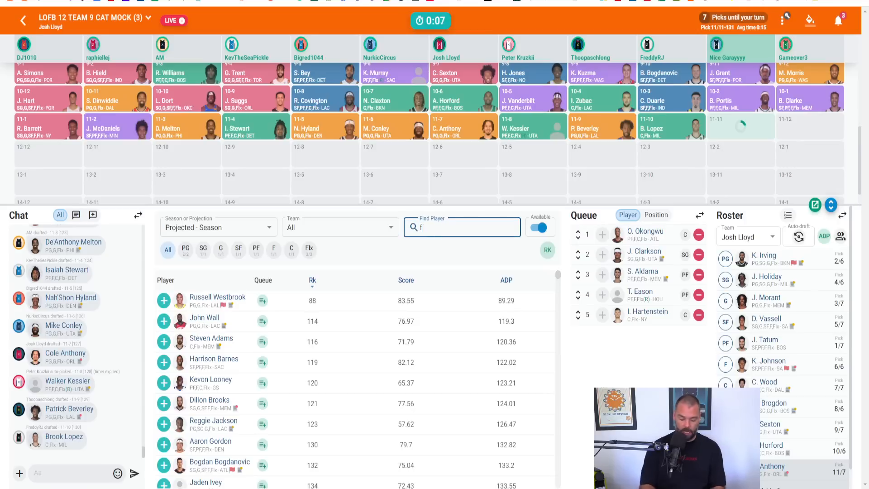
{"action": "type", "text": "ult"}
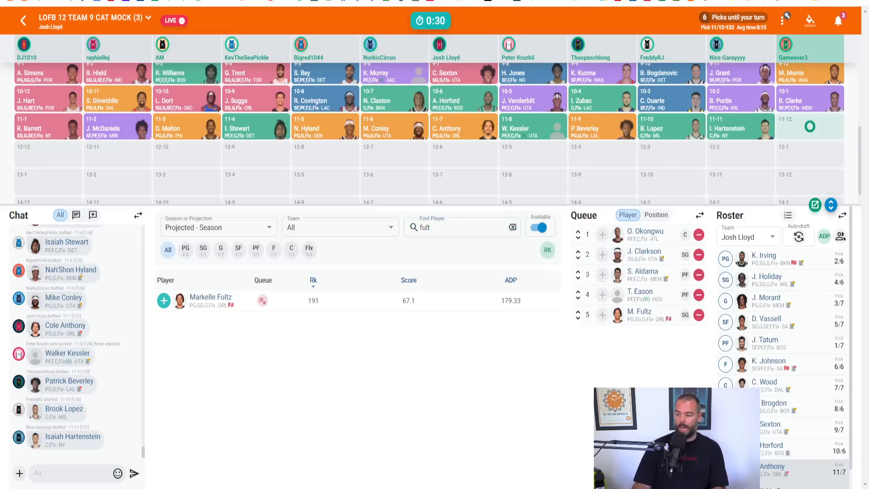
{"action": "left_click", "coordinate": [511, 228]}
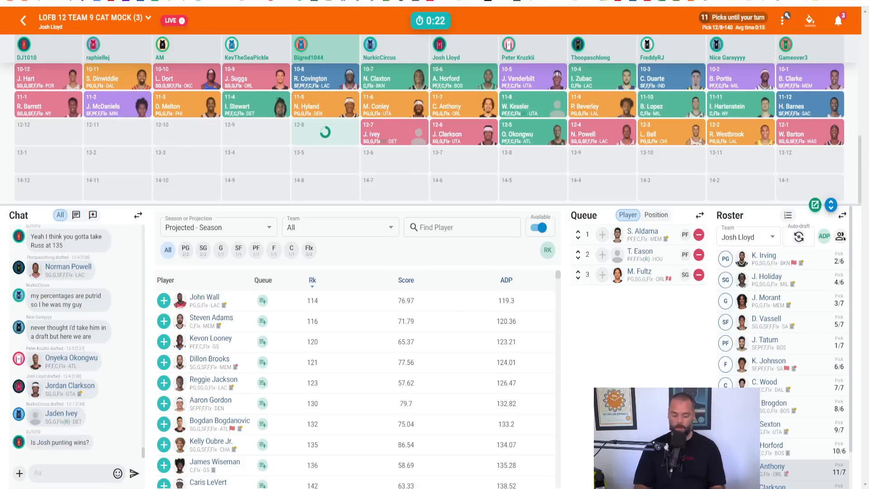
Reply "i'm punting y…" in the draft chat and scroll down.
{"action": "type", "text": "i'm punting y"}
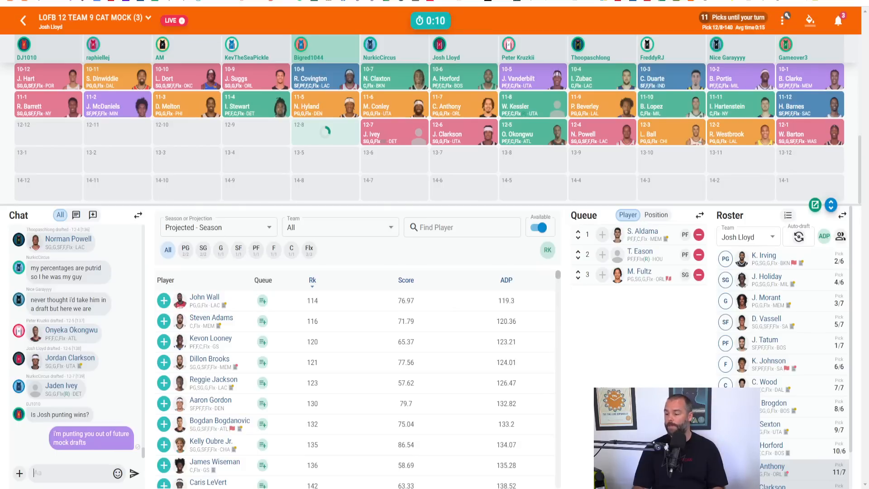
{"action": "scroll", "scroll_direction": "down", "scroll_amount": 3}
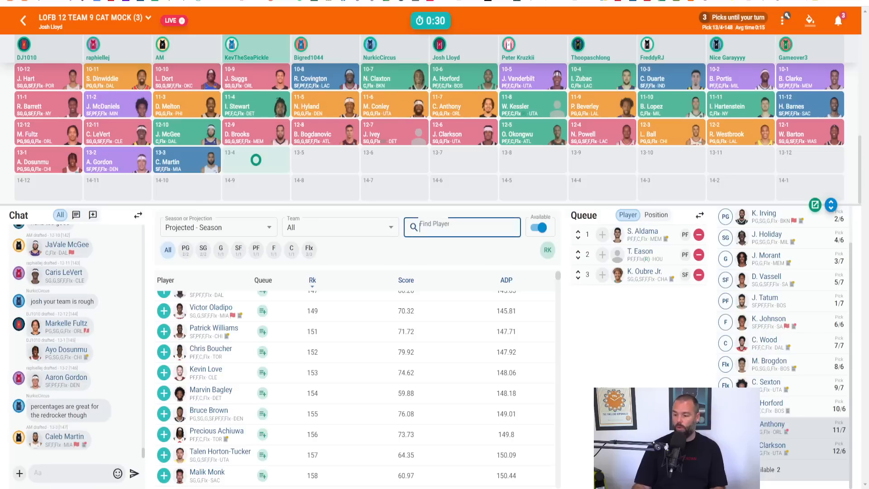
Search 'pok', queue Aleksej Pokusevski, and clear the search box.
{"action": "type", "text": "poku"}
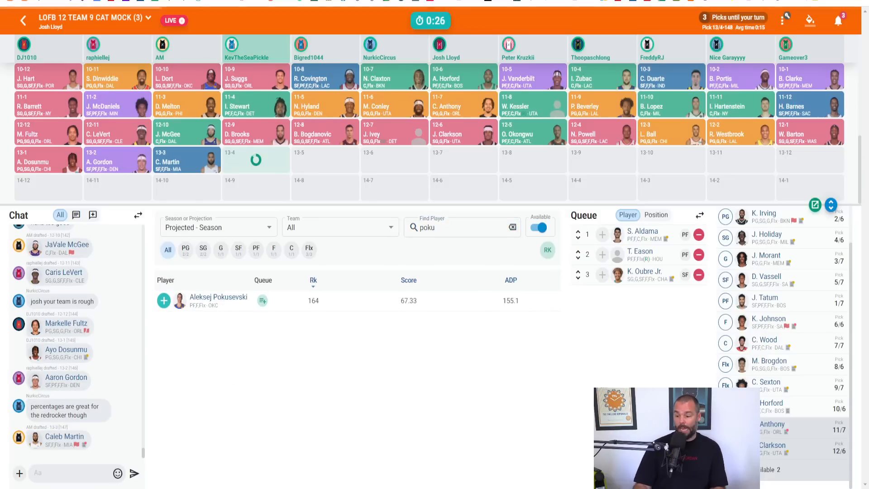
{"action": "left_click", "coordinate": [163, 301]}
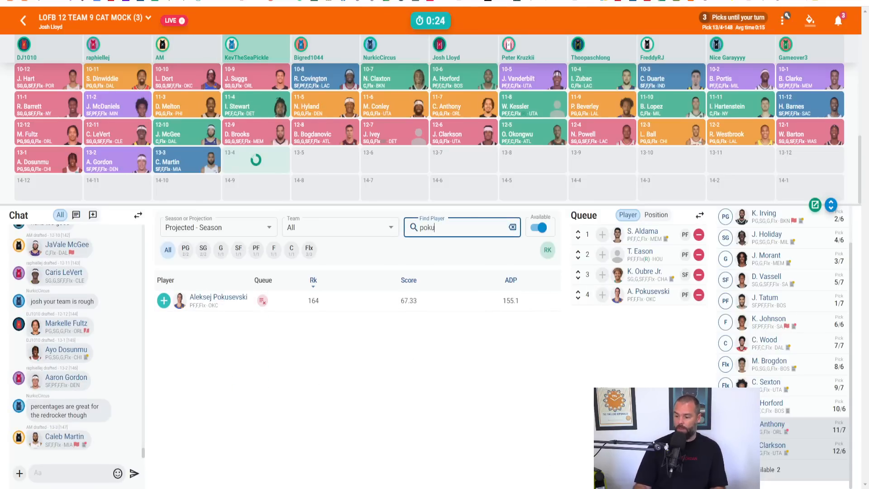
{"action": "left_click", "coordinate": [511, 227]}
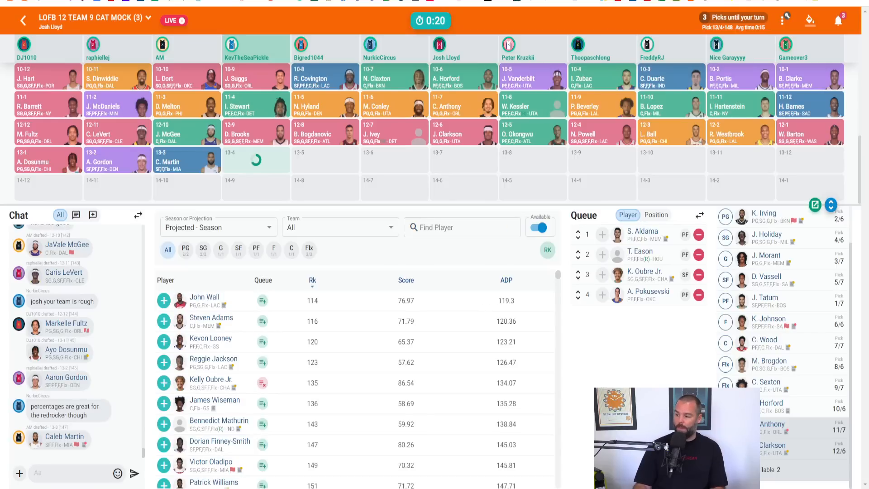
{"action": "mouse_move", "coordinate": [655, 299]}
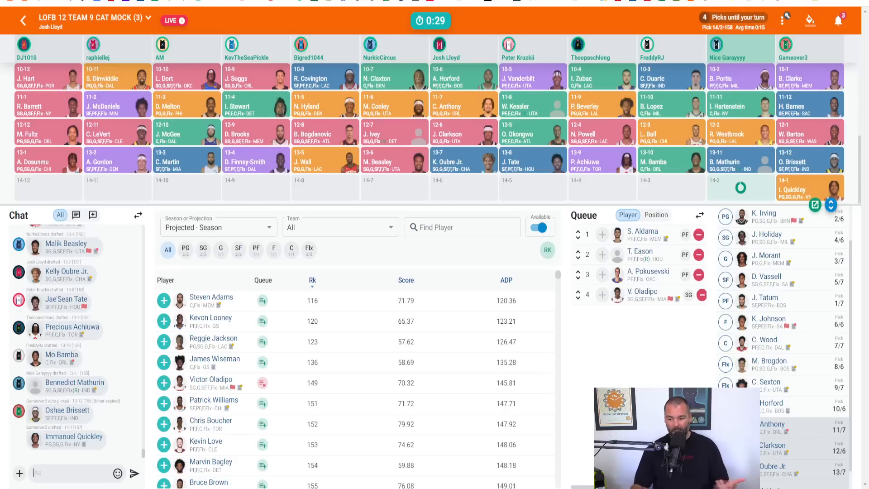
Search 'brissett' in Find Player before lining up Santi Aldama at power forward.
{"action": "type", "text": "brissett"}
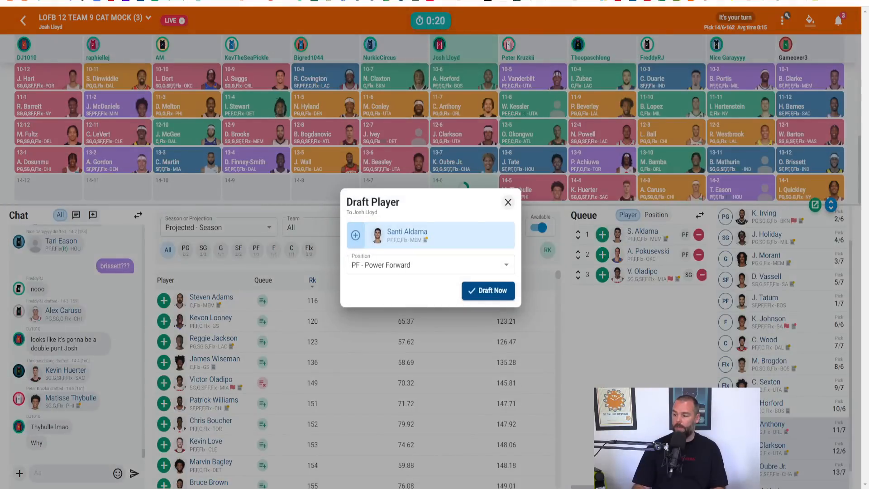
Confirm Draft Now for Santi Aldama at power forward with pick 14.6.
{"action": "left_click", "coordinate": [488, 291]}
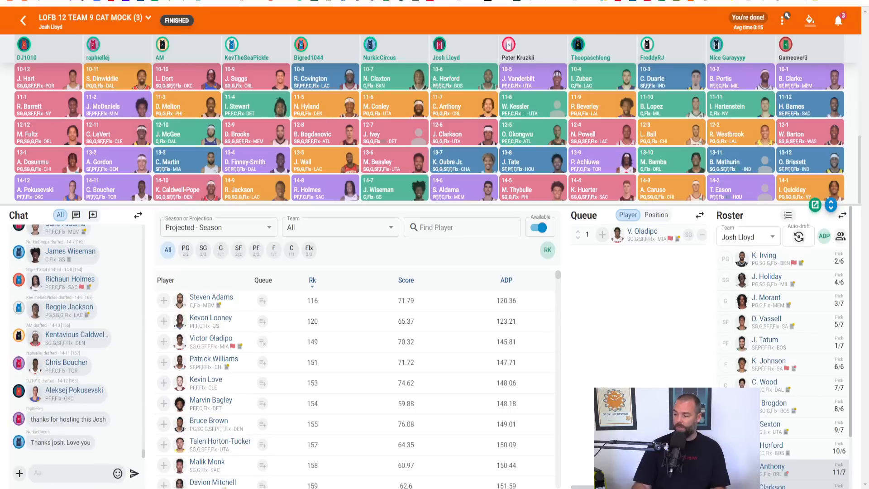
Scroll the Roster panel to see Kelly Oubre Jr. and Santi Aldama as final picks.
{"action": "scroll", "scroll_direction": "down", "scroll_amount": 3}
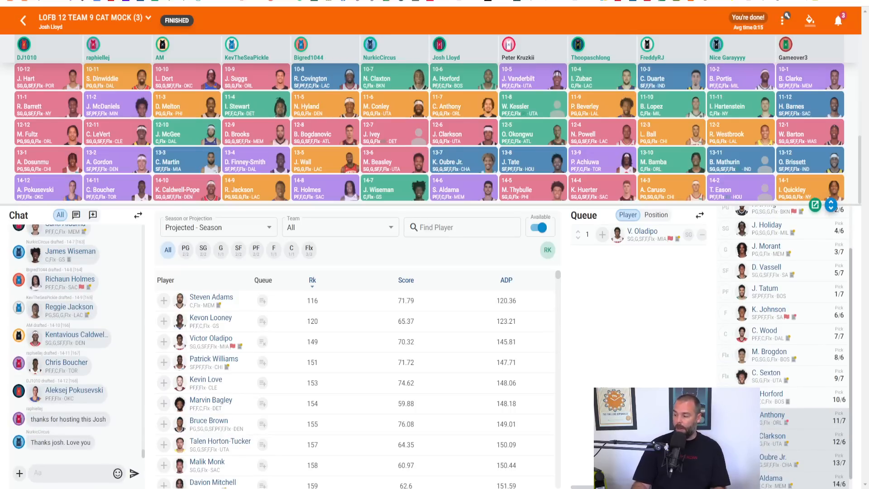